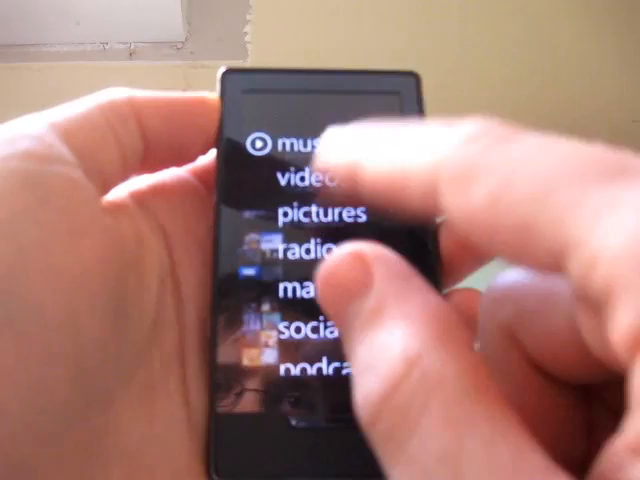
Select 'video' on the main menu to show the TV listing with Best in Show and Elf.
click(310, 180)
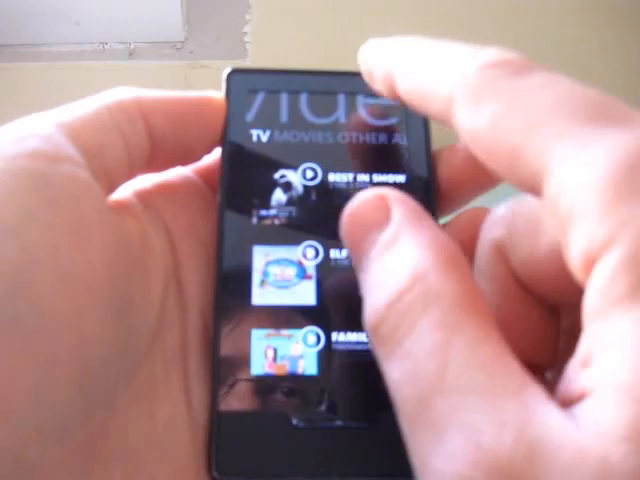